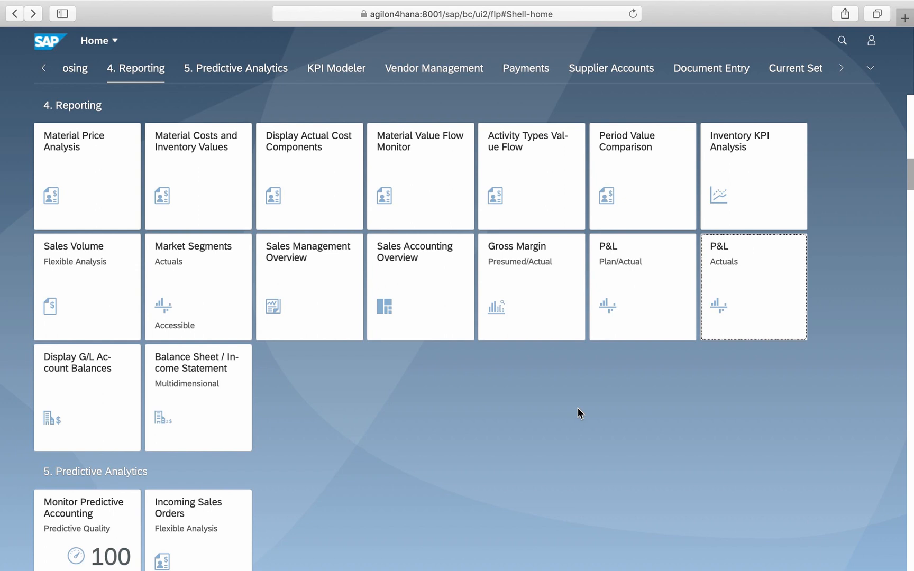
pyautogui.moveTo(766, 301)
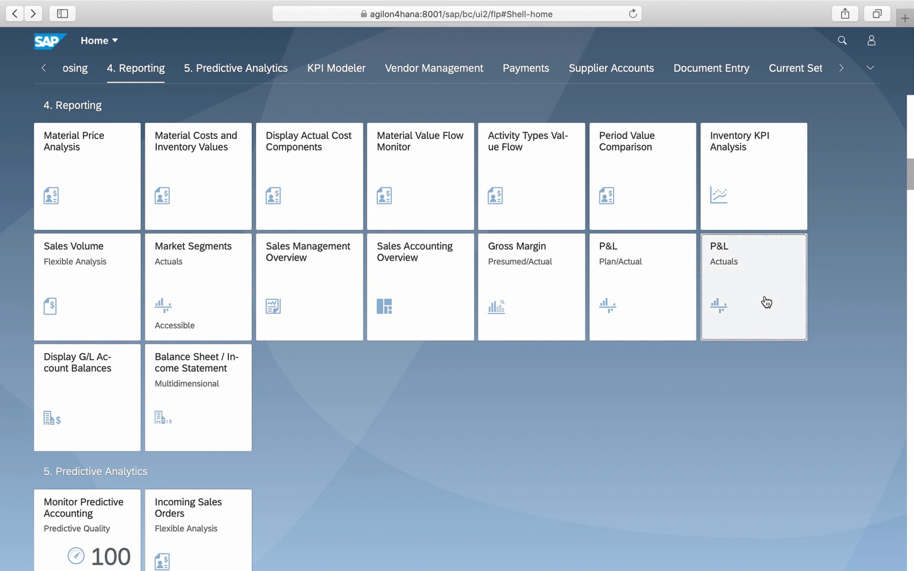
# Step: Try the P&L Actuals report with IKR as the GL account hierarchy
pyautogui.click(752, 286)
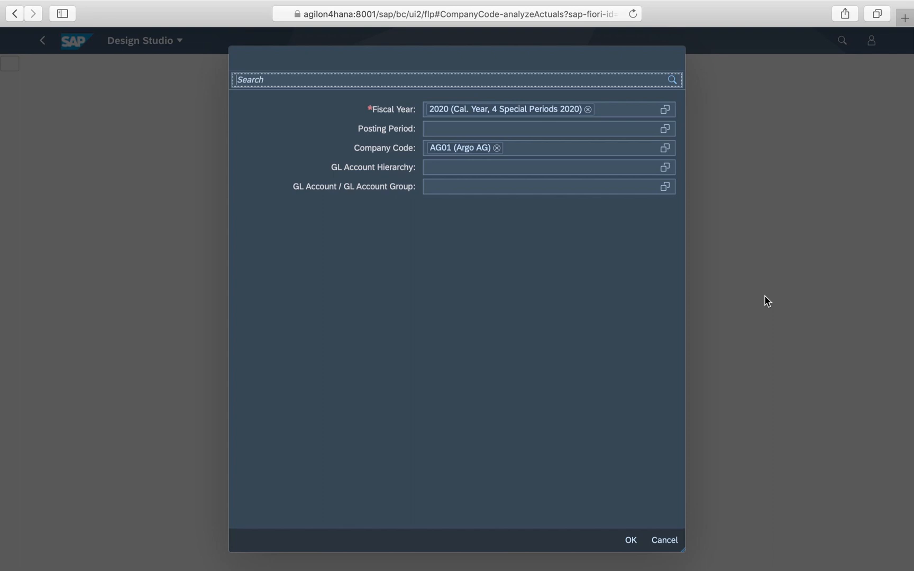
pyautogui.click(664, 167)
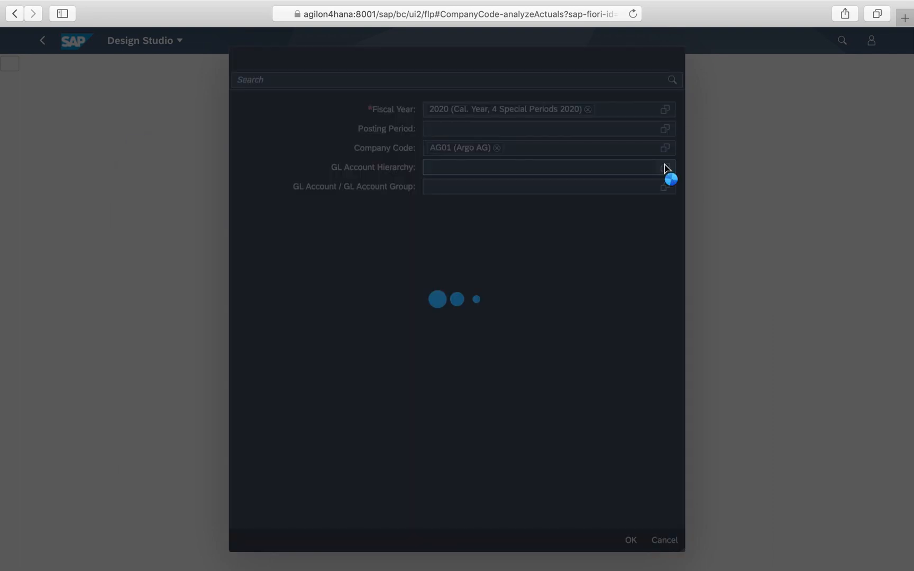
pyautogui.click(663, 166)
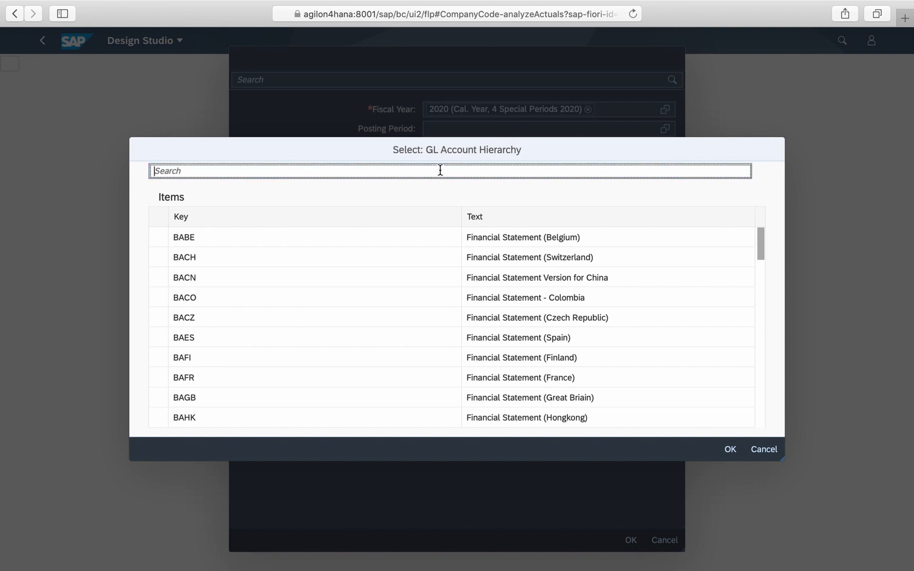
pyautogui.write('IKR')
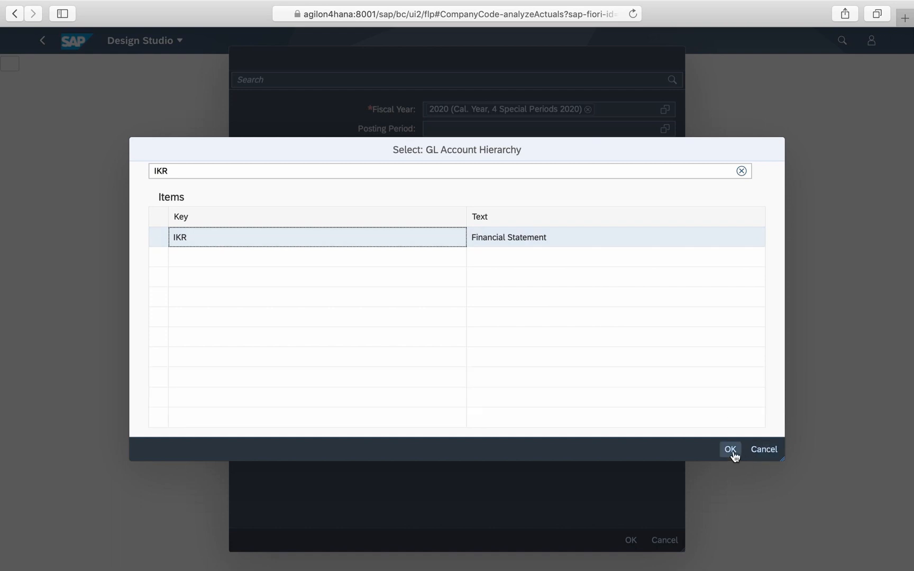
pyautogui.click(730, 449)
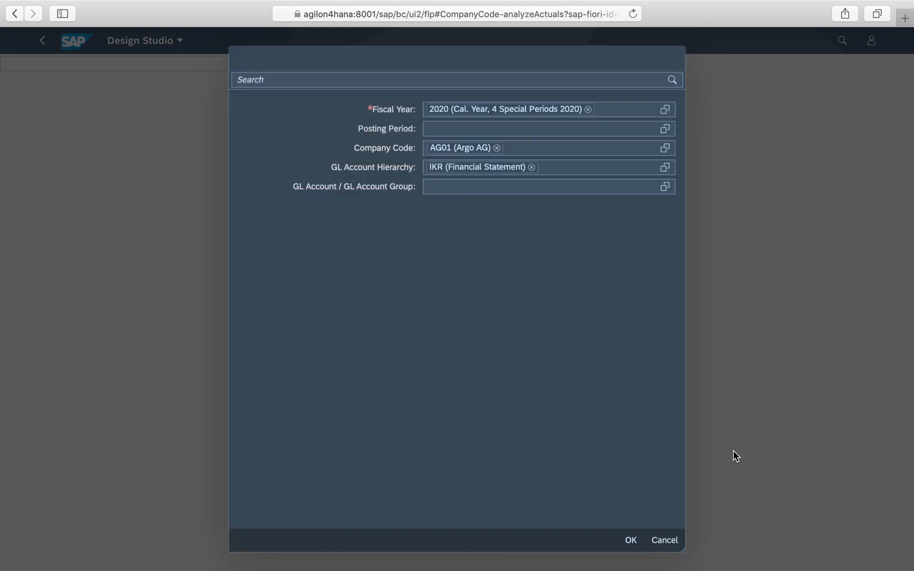
pyautogui.click(630, 540)
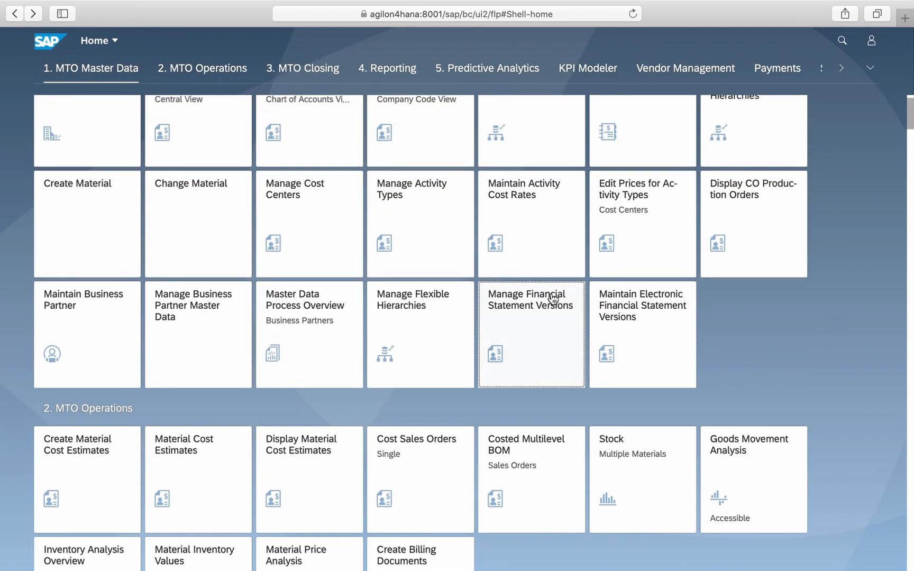
# Step: Display the IKR version's structure in Manage Financial Statement Versions
pyautogui.click(531, 333)
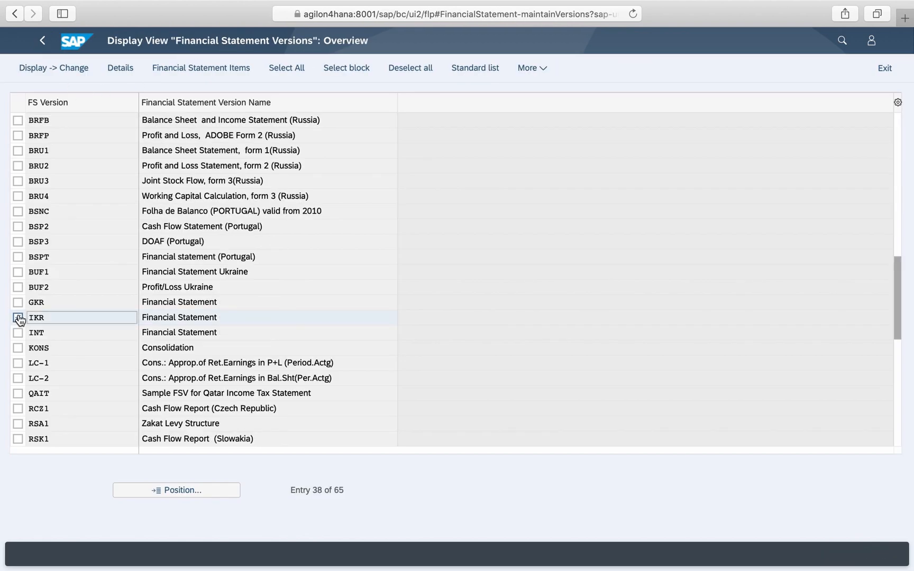
pyautogui.doubleClick(39, 317)
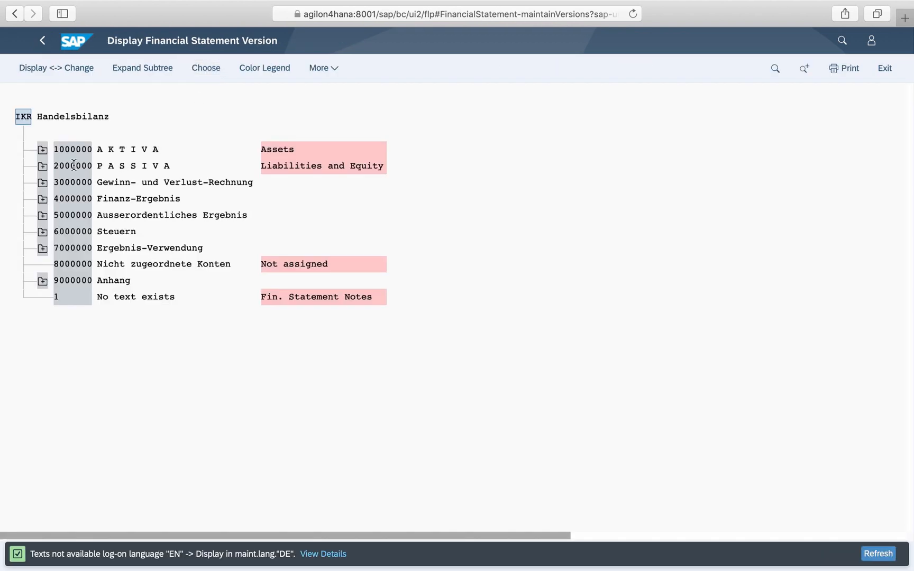
pyautogui.click(42, 149)
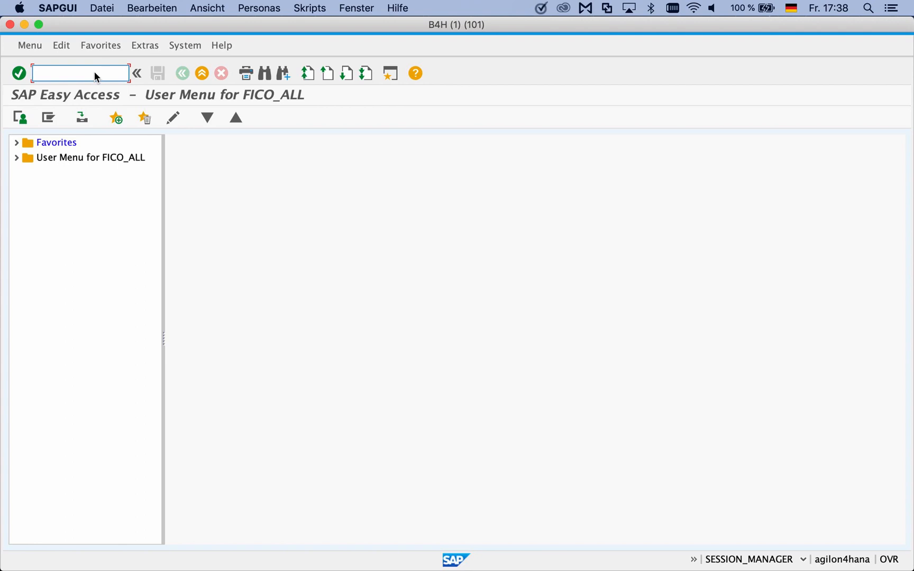
# Step: Save version IKR in OB58 to a customizing request and acknowledge replication start
pyautogui.write('OB58')
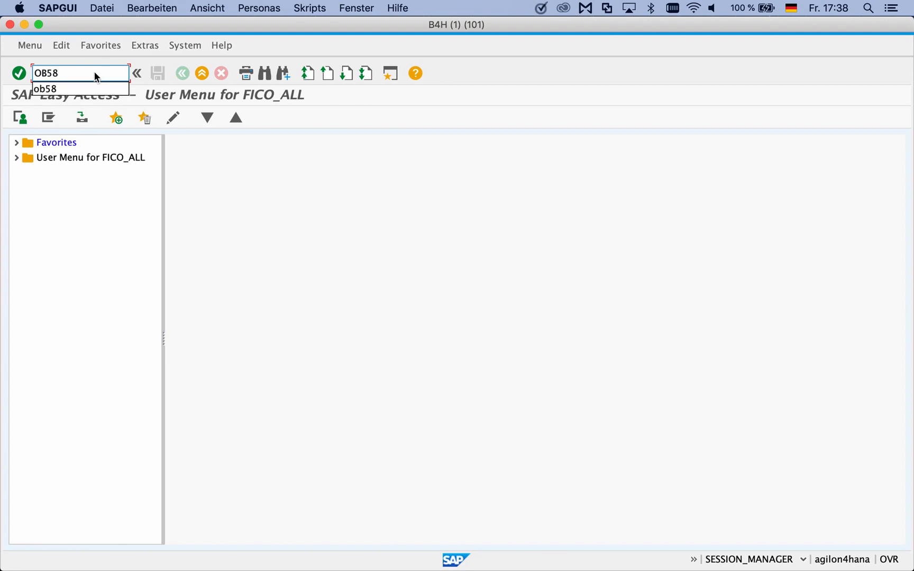
pyautogui.press('Enter')
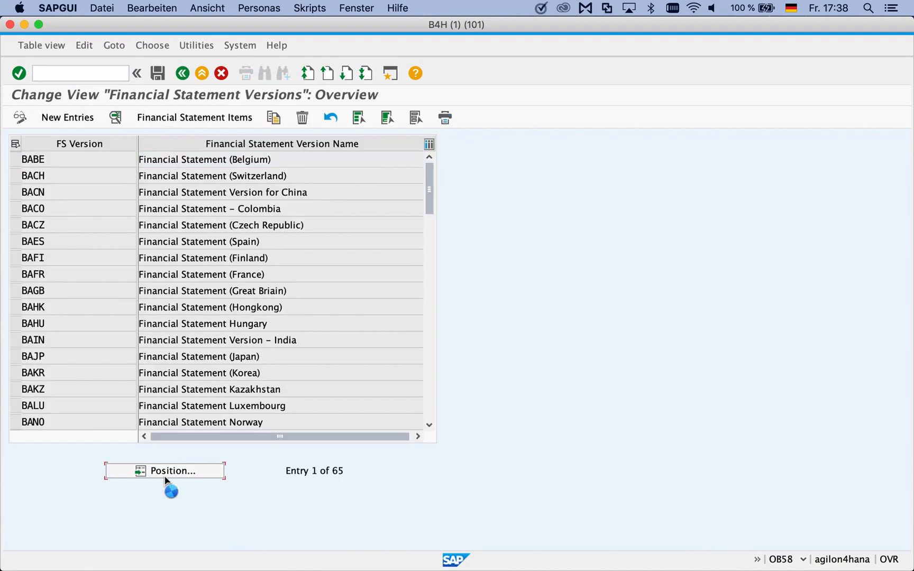
pyautogui.click(171, 471)
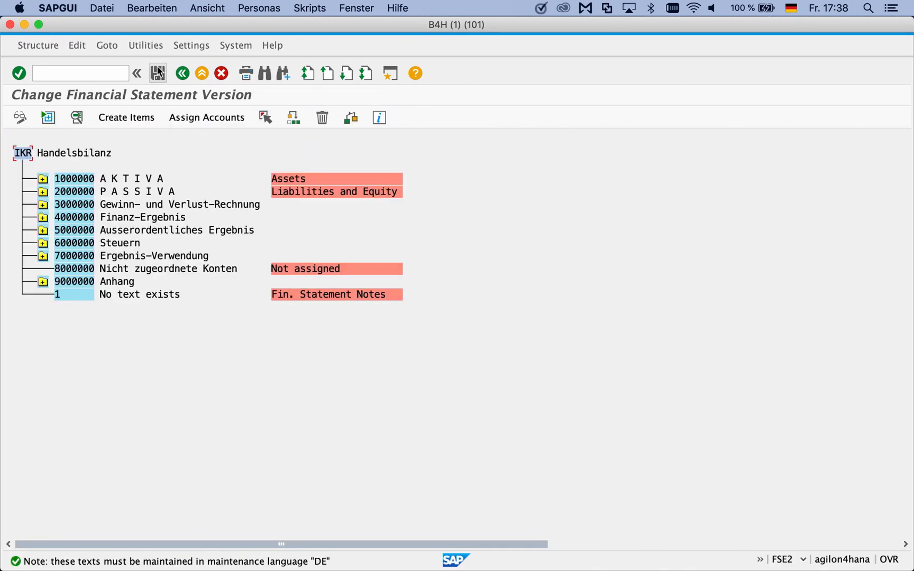
pyautogui.click(157, 73)
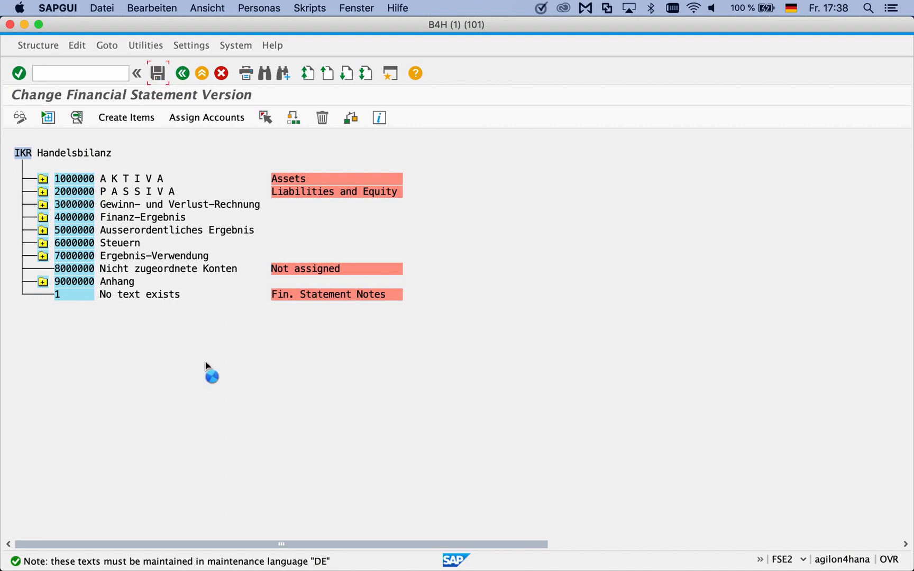
pyautogui.click(156, 73)
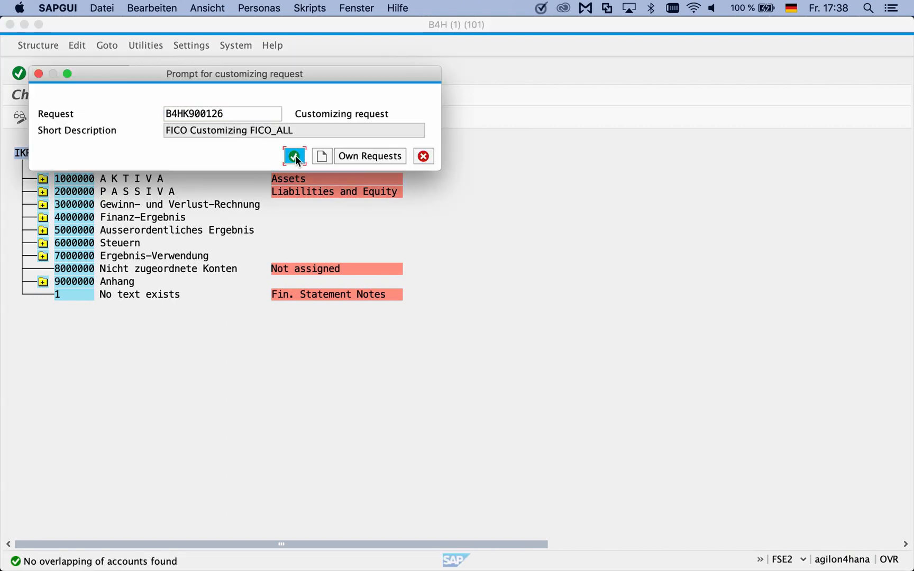
pyautogui.click(294, 156)
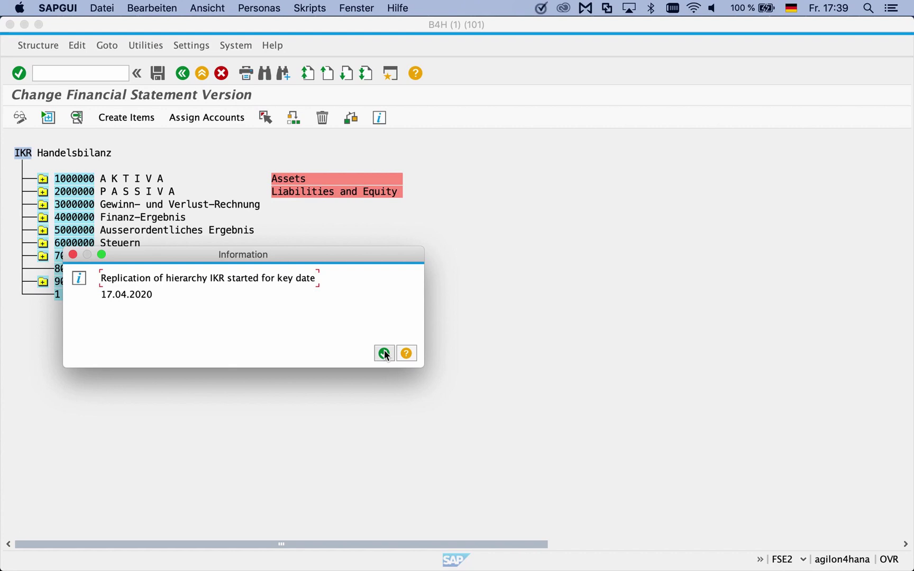
pyautogui.click(384, 353)
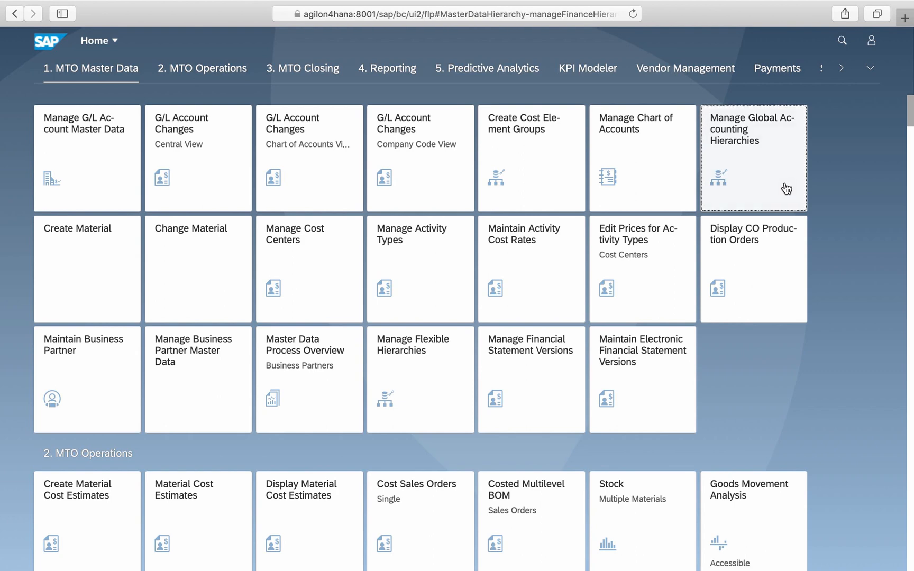
# Step: Start a hierarchy import with financial statement version IKR as the source
pyautogui.click(753, 157)
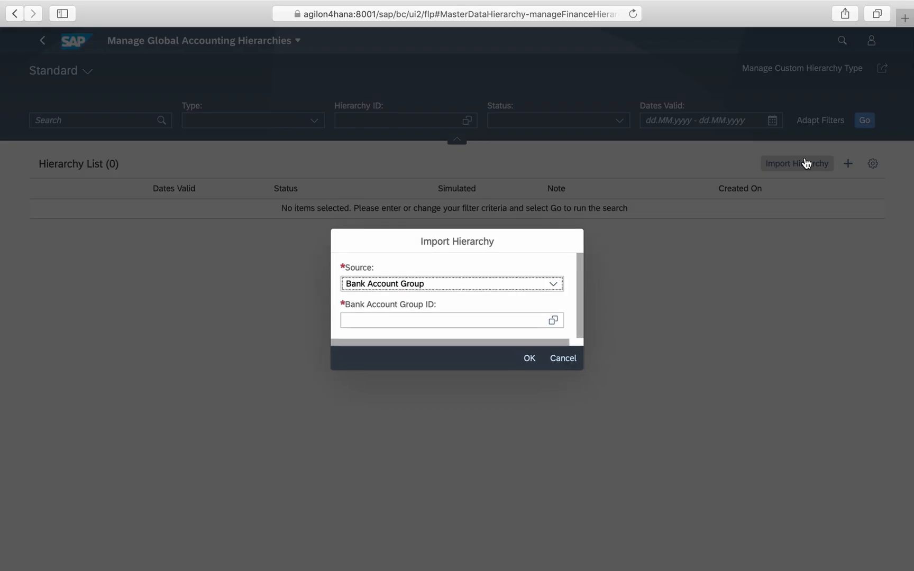
pyautogui.click(553, 284)
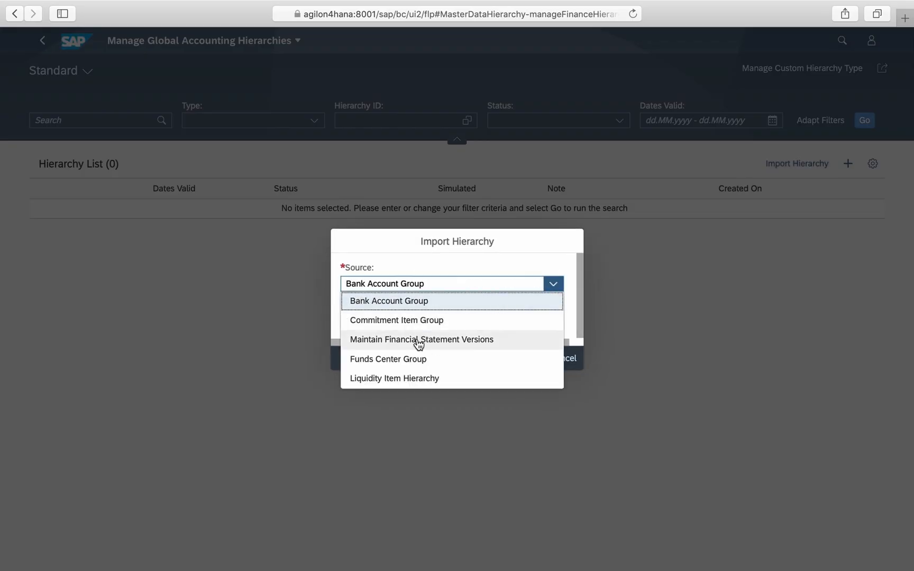
pyautogui.click(422, 339)
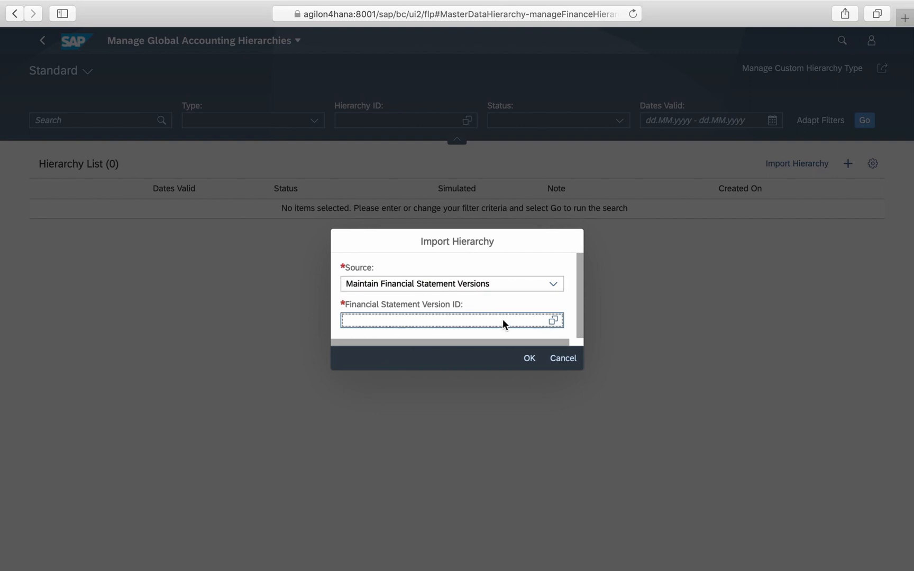
pyautogui.click(551, 320)
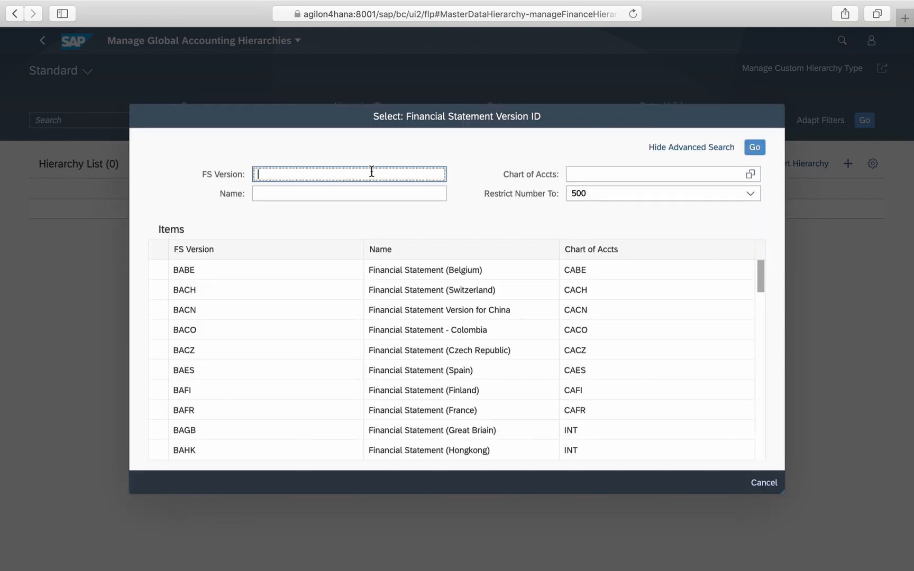
pyautogui.write('ikr')
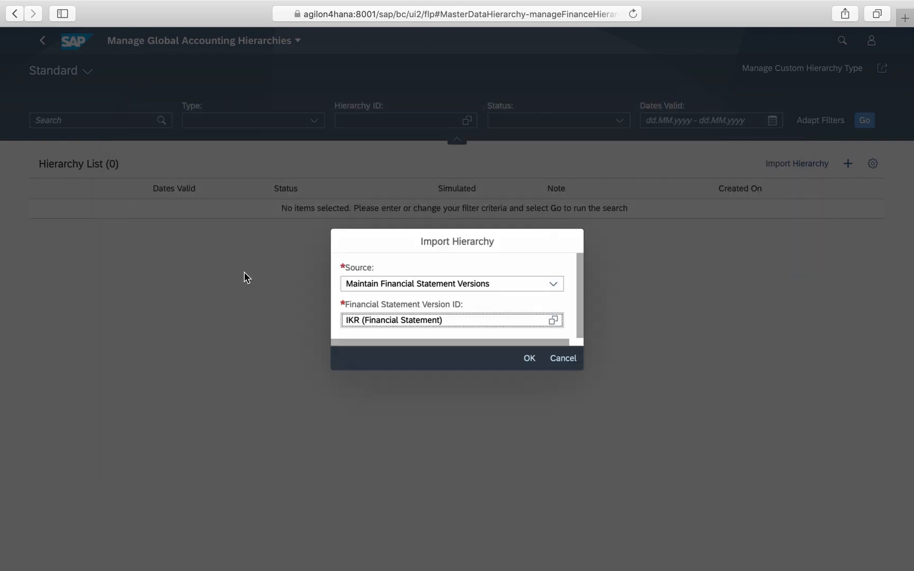
pyautogui.click(529, 358)
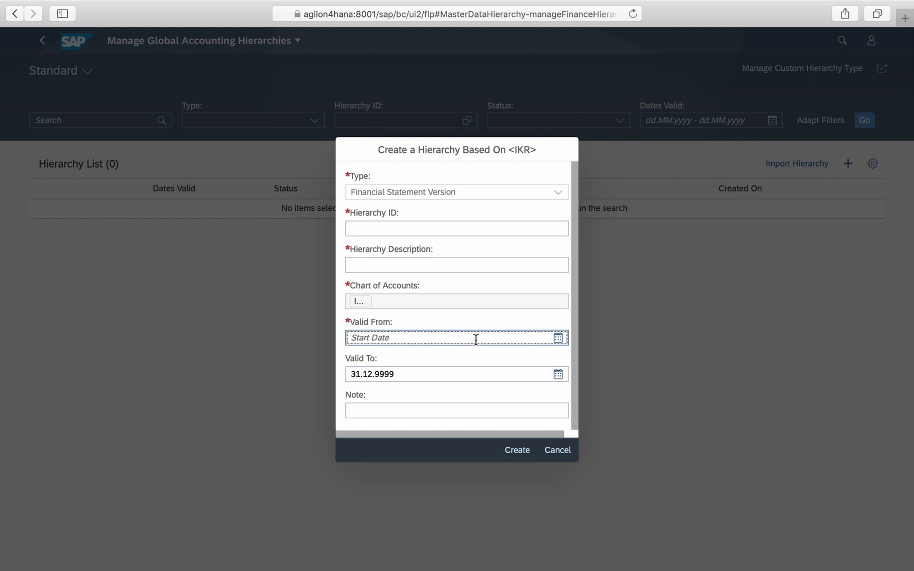
# Step: Create ZIKR 'Industry FSV' valid from 01.01.2020 and confirm the transport request
pyautogui.write('01.01.20')
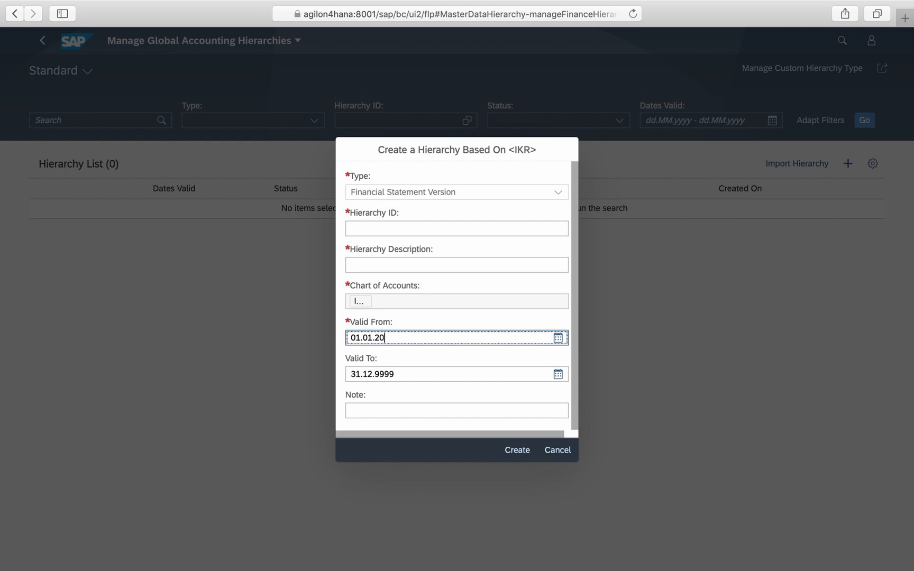
pyautogui.write('Z')
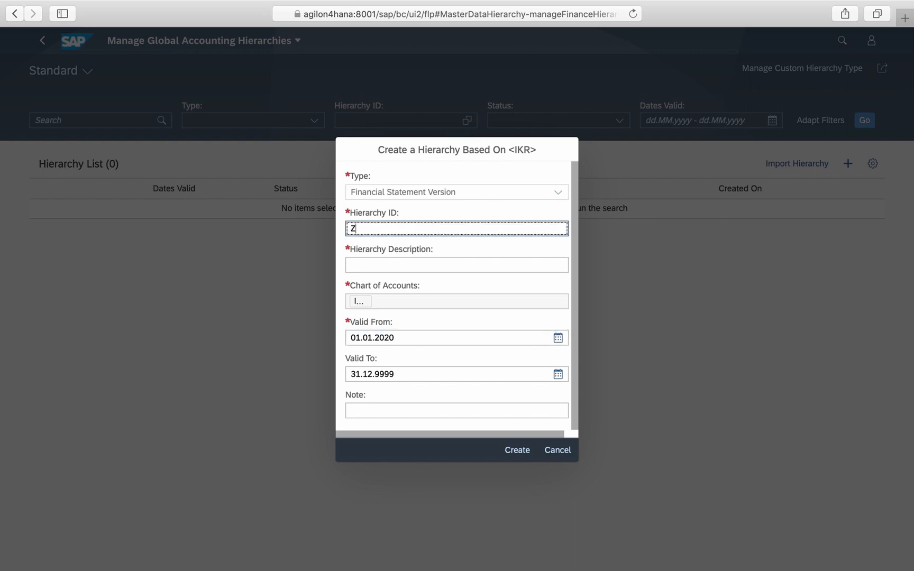
pyautogui.write('Industry F')
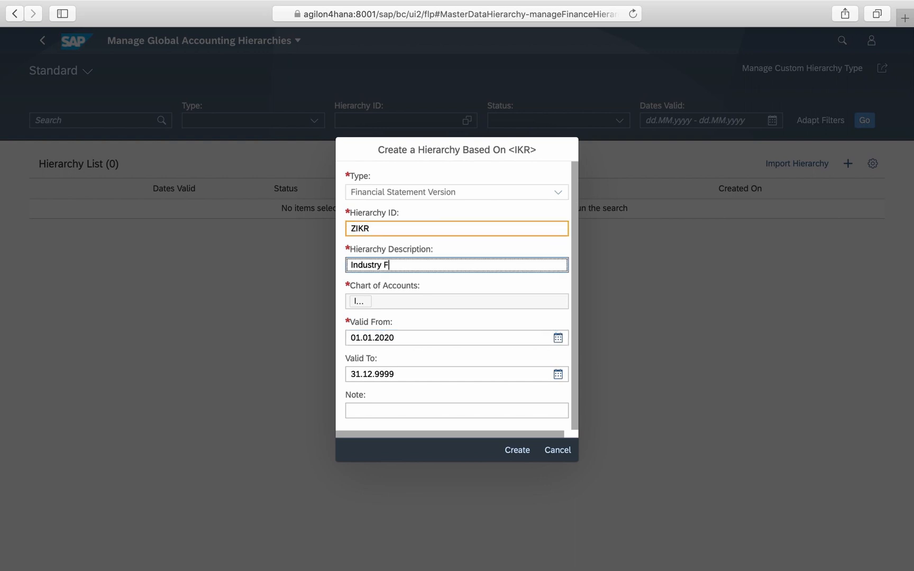
pyautogui.click(517, 450)
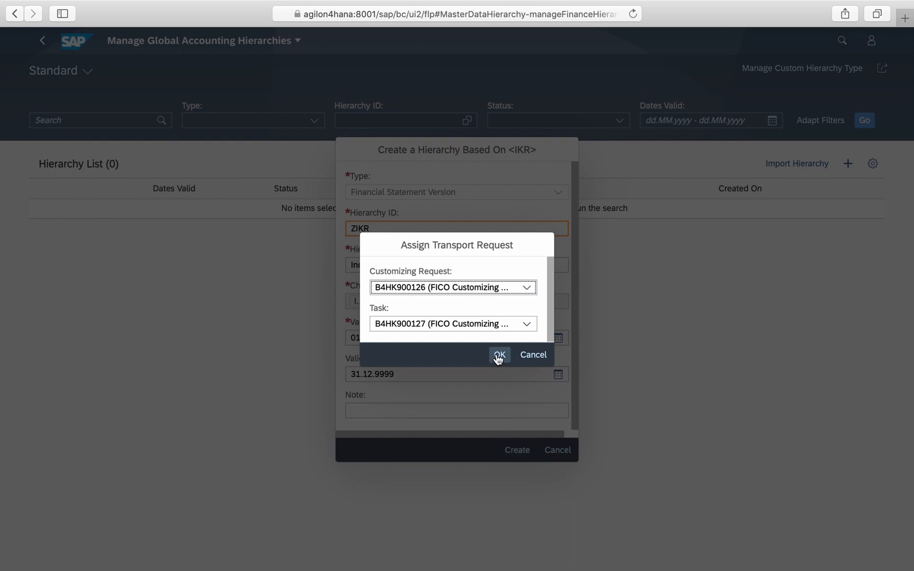
pyautogui.click(499, 355)
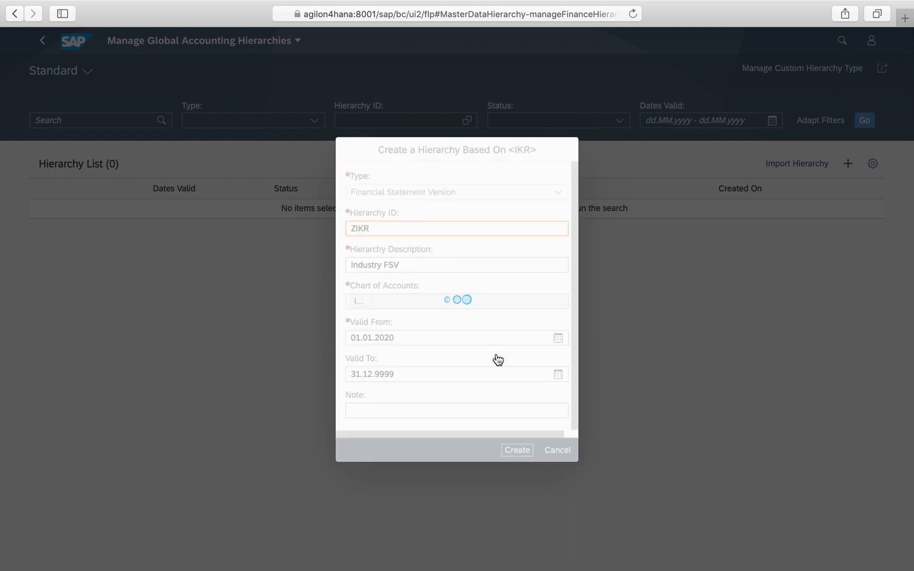
pyautogui.click(516, 449)
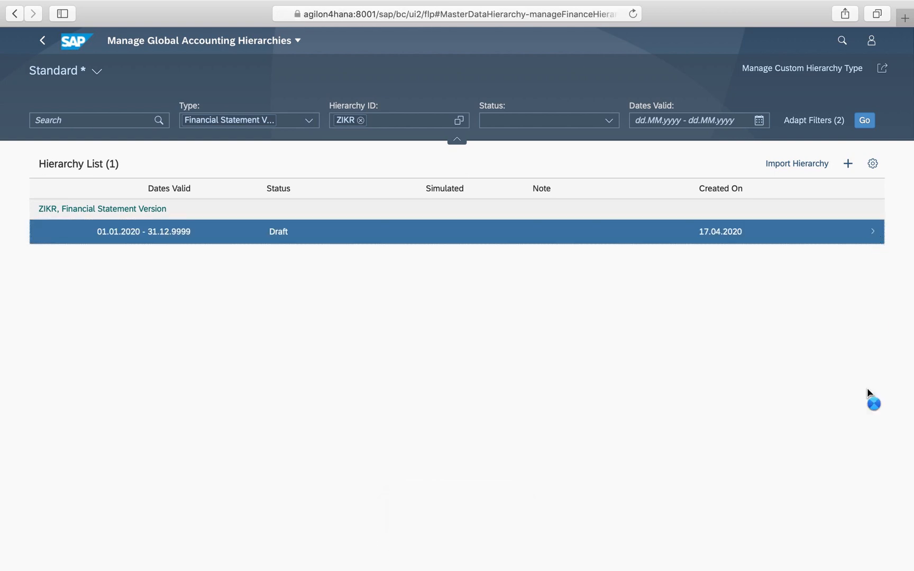
# Step: Activate draft hierarchy ZIKR (Industry FSV) and go back to the hierarchy list
pyautogui.click(143, 232)
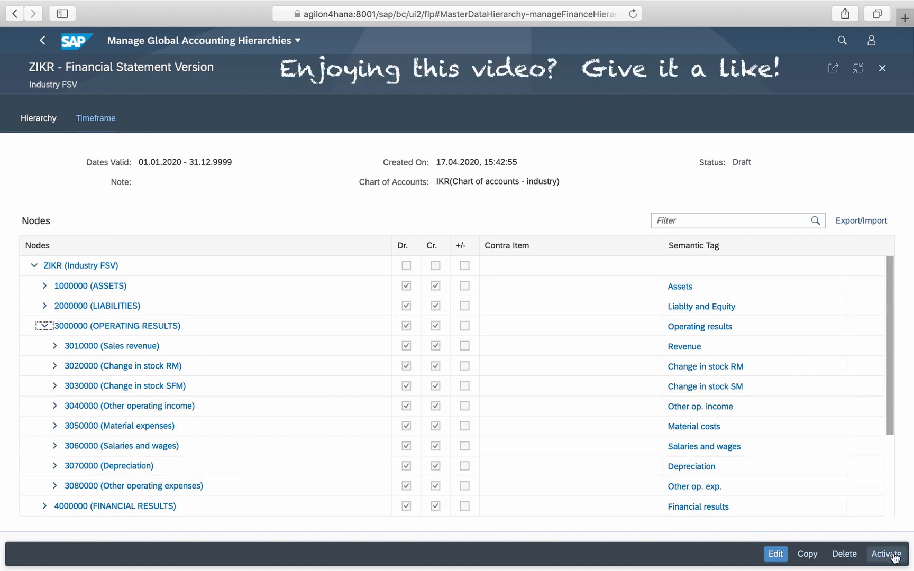
pyautogui.click(890, 554)
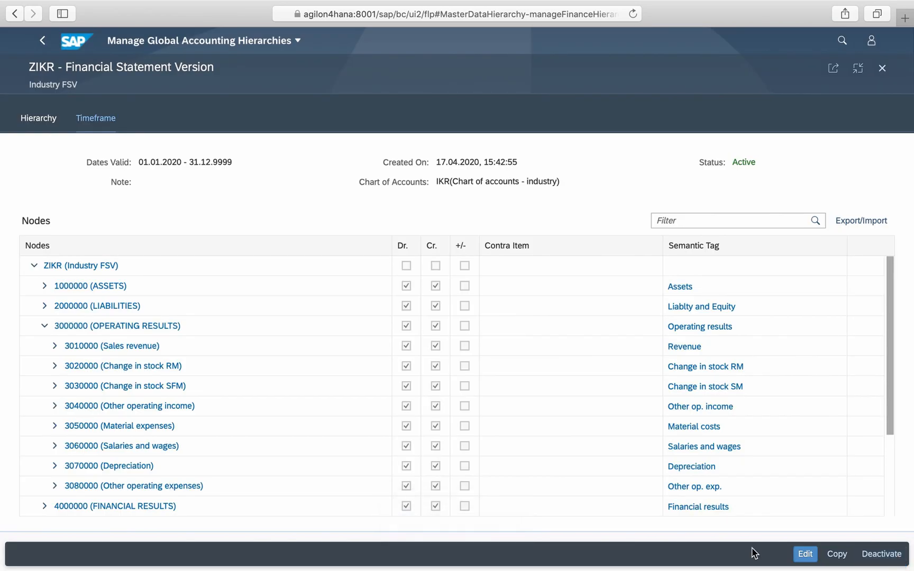
pyautogui.click(41, 41)
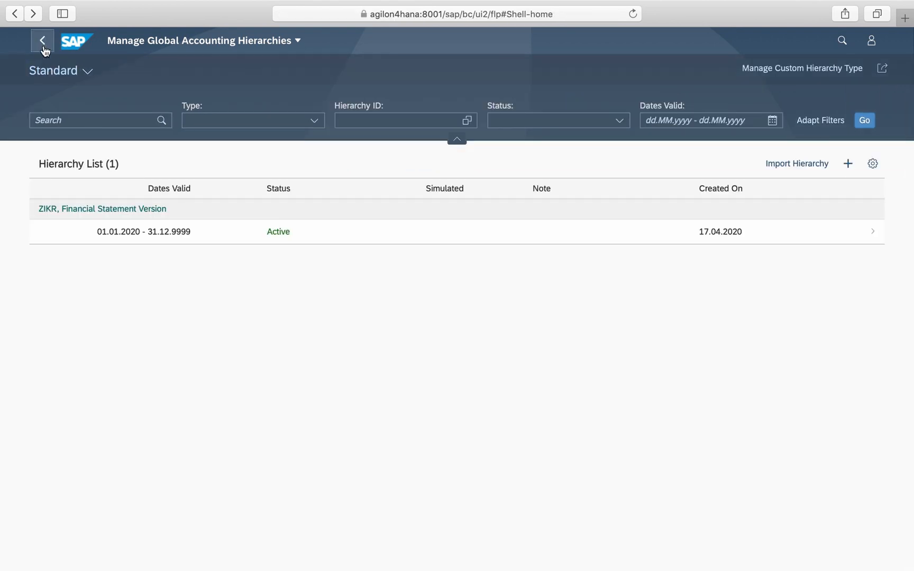
# Step: Run P&L Actuals with hierarchy ZIKR and expand the OPERATING RESULTS node
pyautogui.click(41, 40)
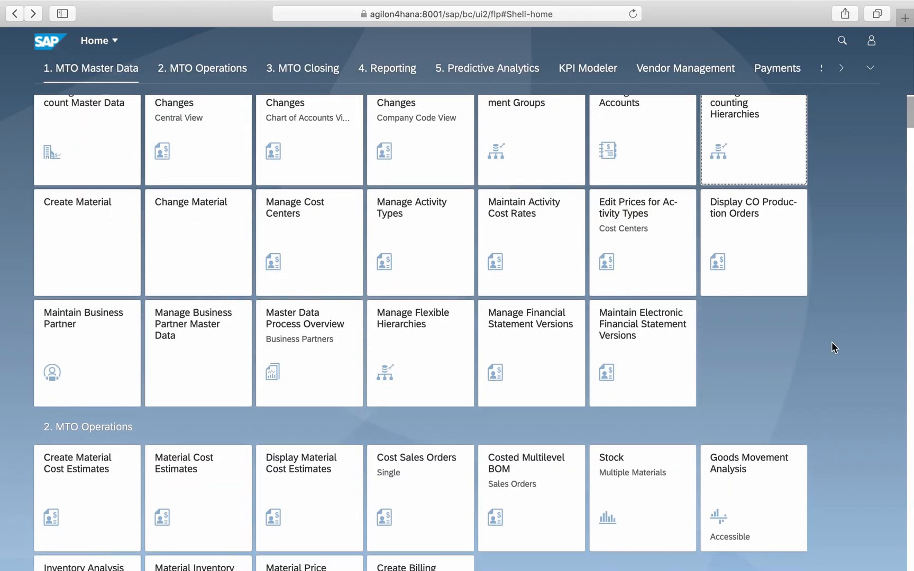
pyautogui.click(201, 68)
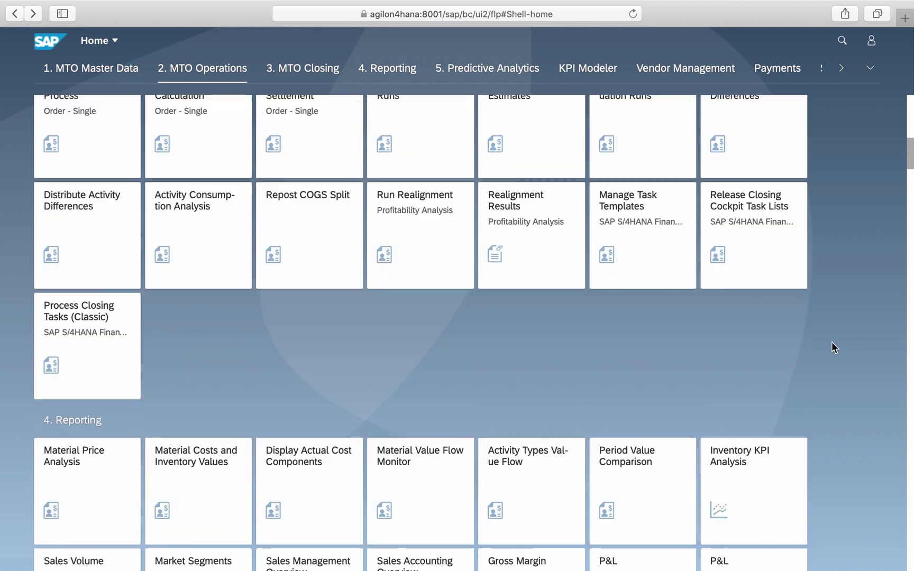
pyautogui.scroll(-3)
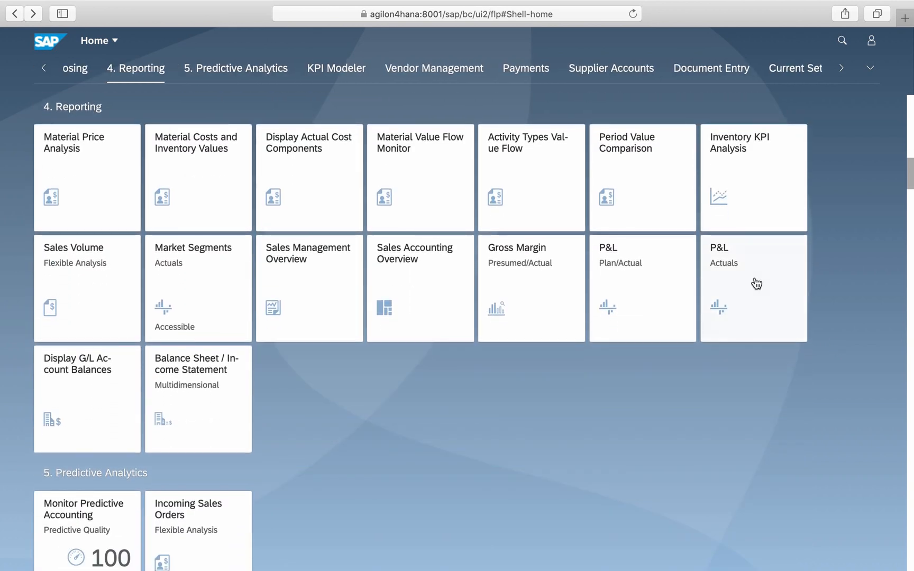
pyautogui.click(753, 288)
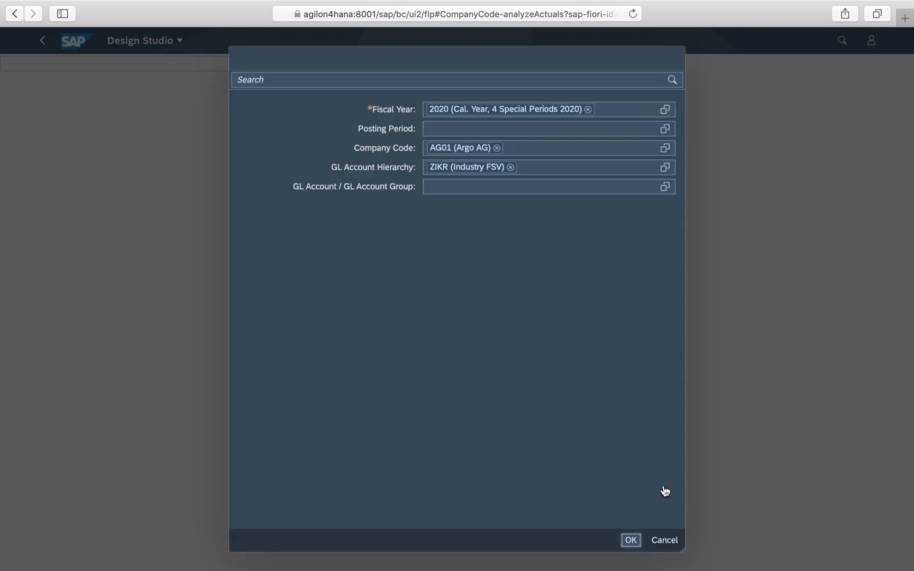
pyautogui.click(633, 540)
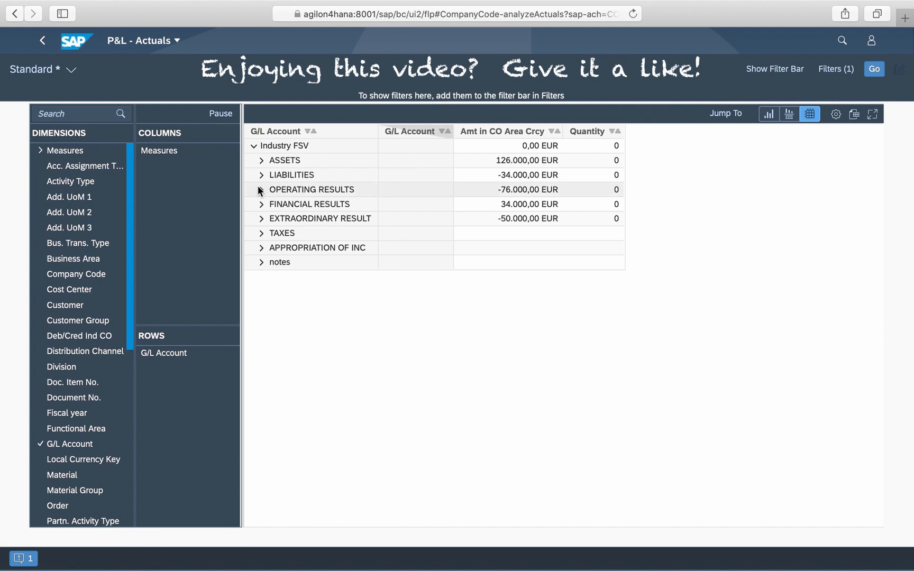
pyautogui.click(261, 189)
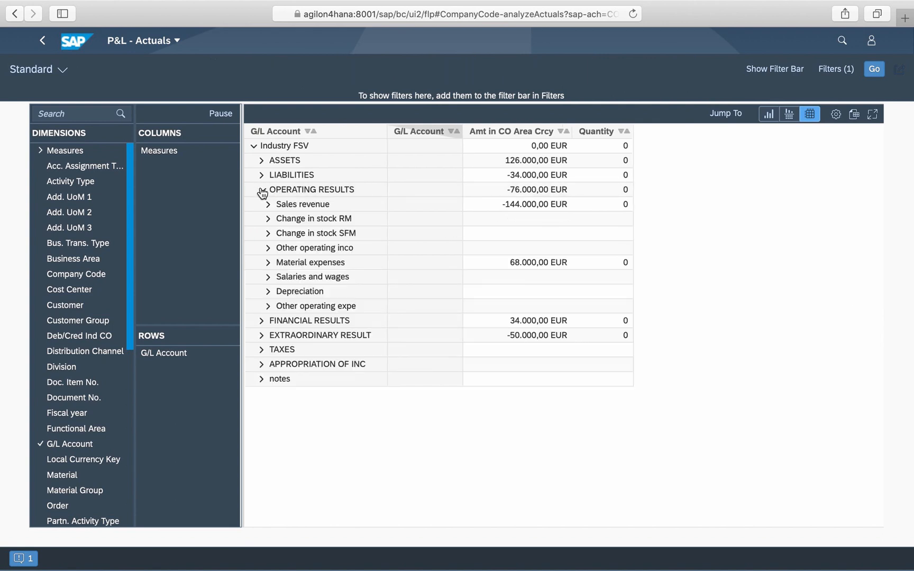